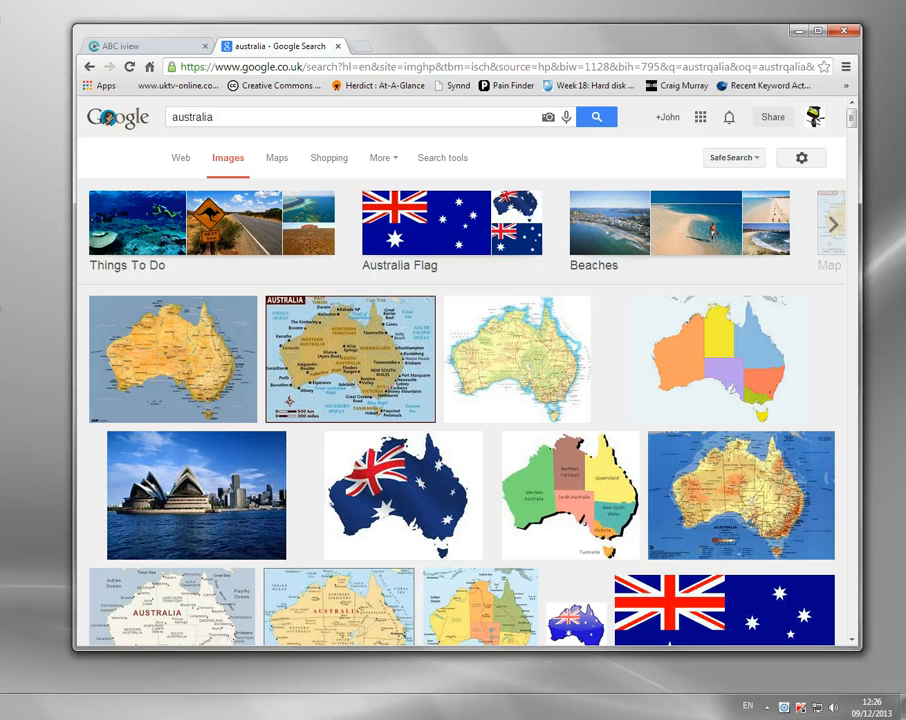
Step: Return to the ABC iview tab showing the Australia-only video warning
click(140, 46)
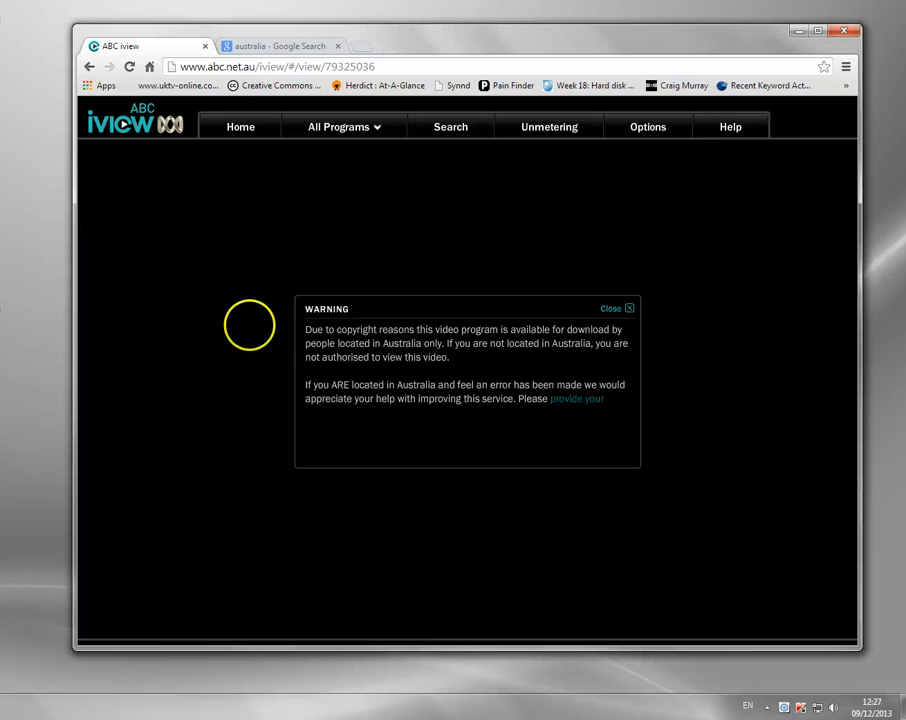
click(280, 46)
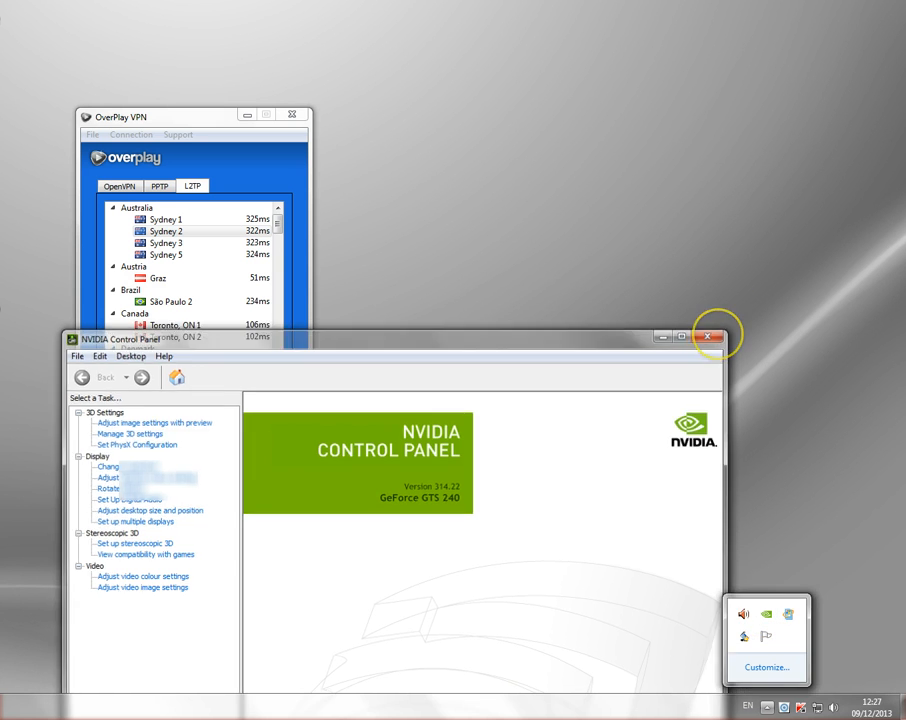
Step: Close the NVIDIA Control Panel and browse the L2TP server list to Sydney 2
click(712, 336)
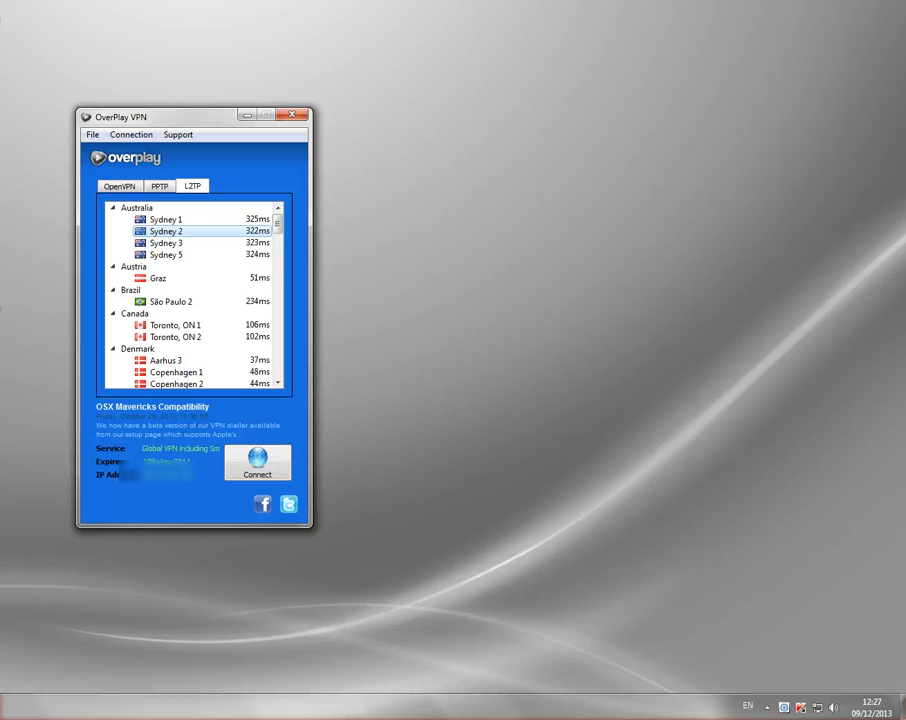
mouse_move(320, 225)
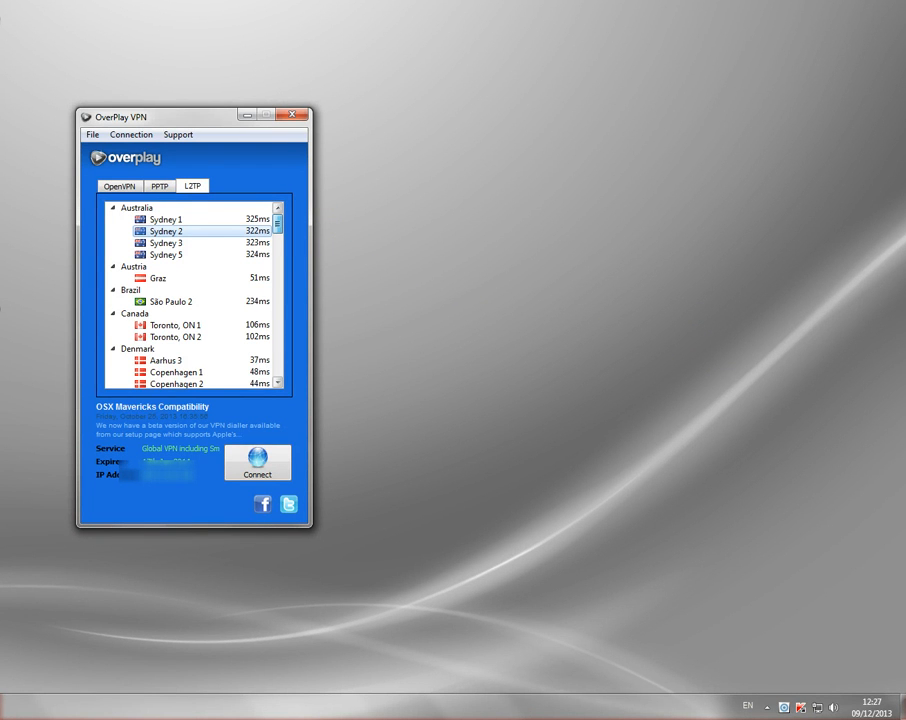
scroll(down, 3)
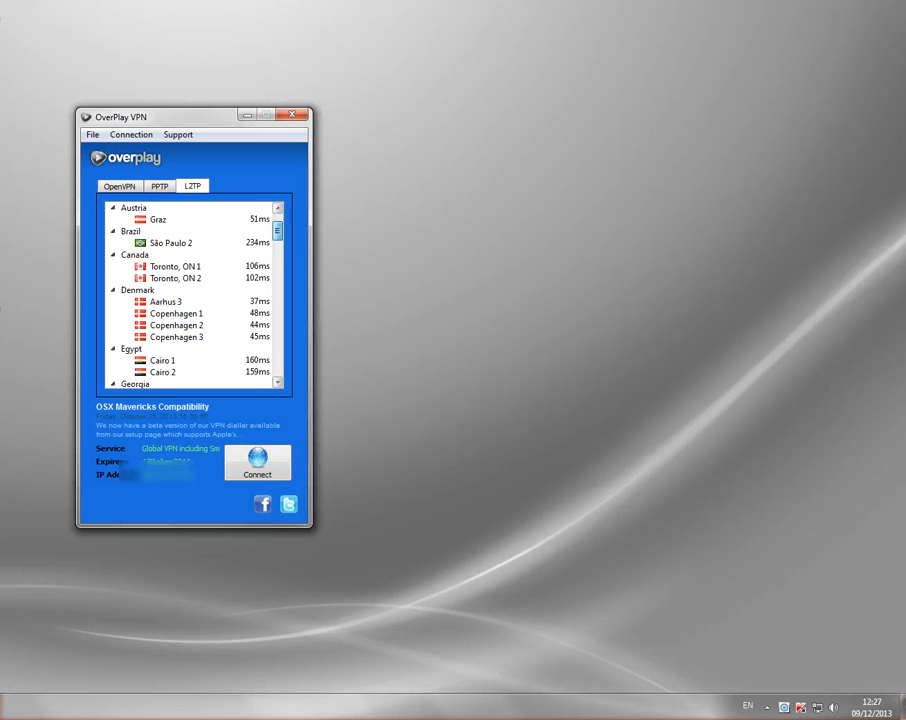
scroll(down, 3)
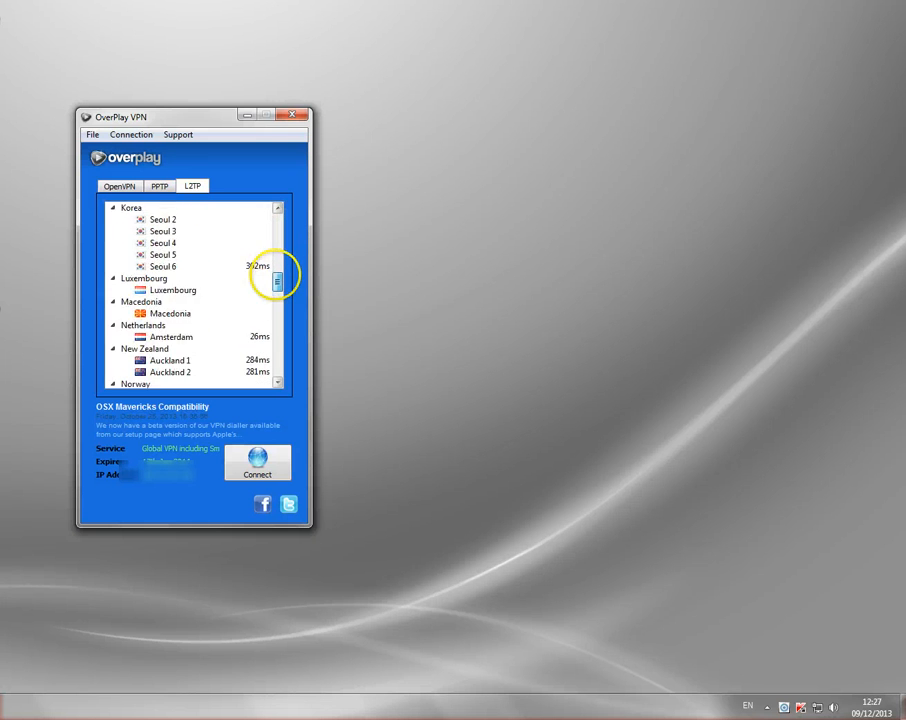
scroll(down, 3)
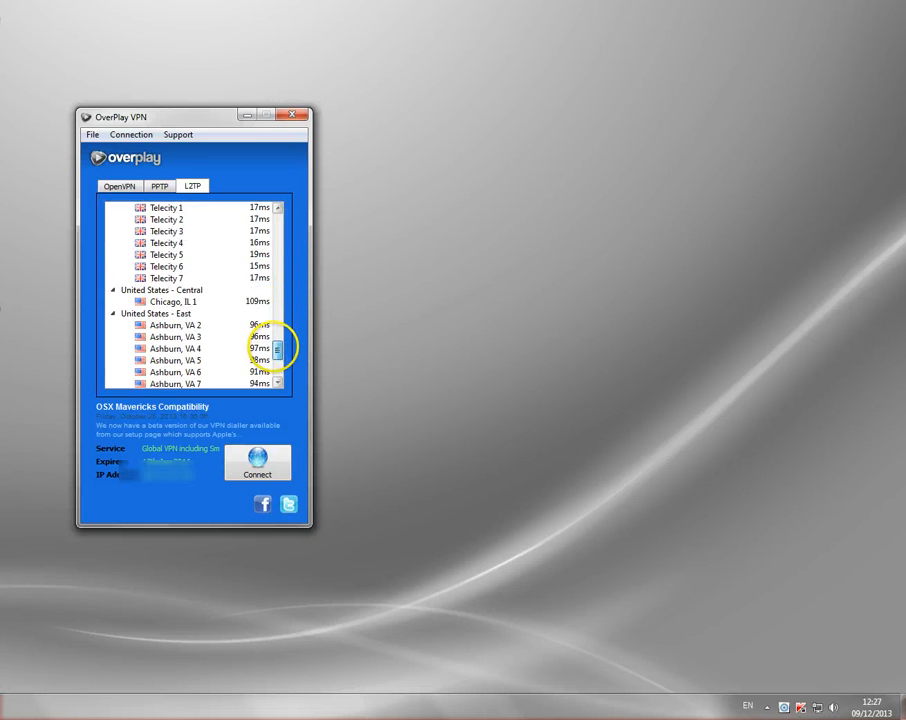
scroll(up, 3)
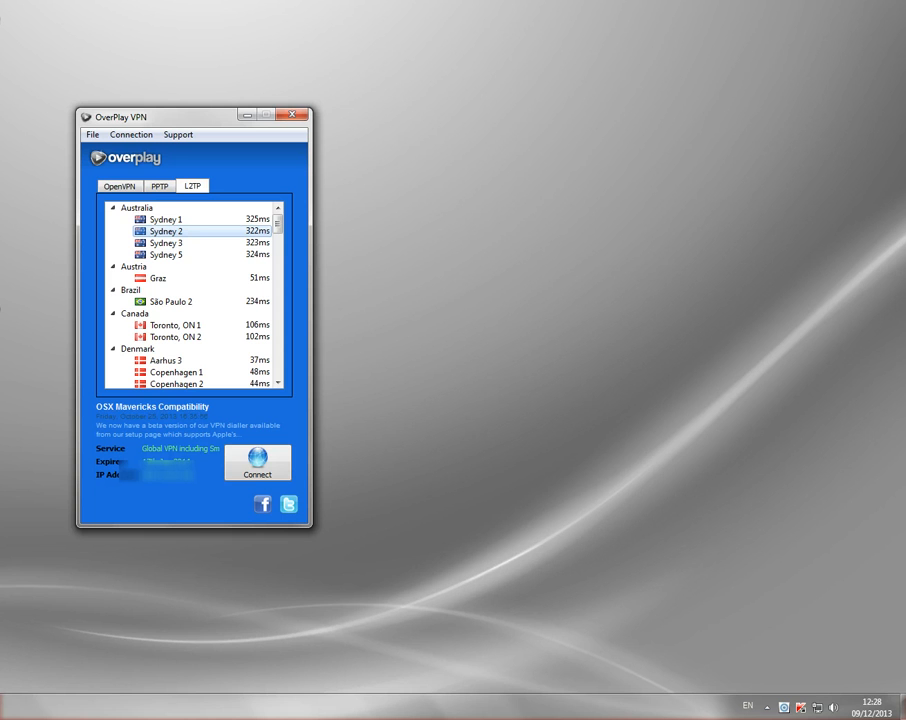
mouse_move(322, 237)
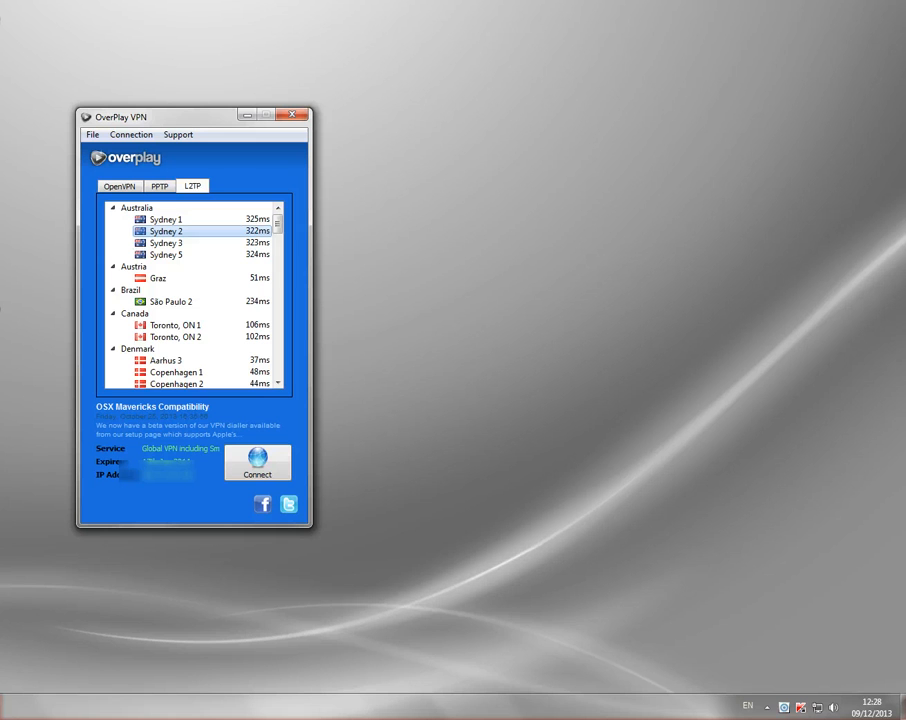
Step: Connect OverPlay VPN to Sydney 2 and minimize it to the tray
click(257, 462)
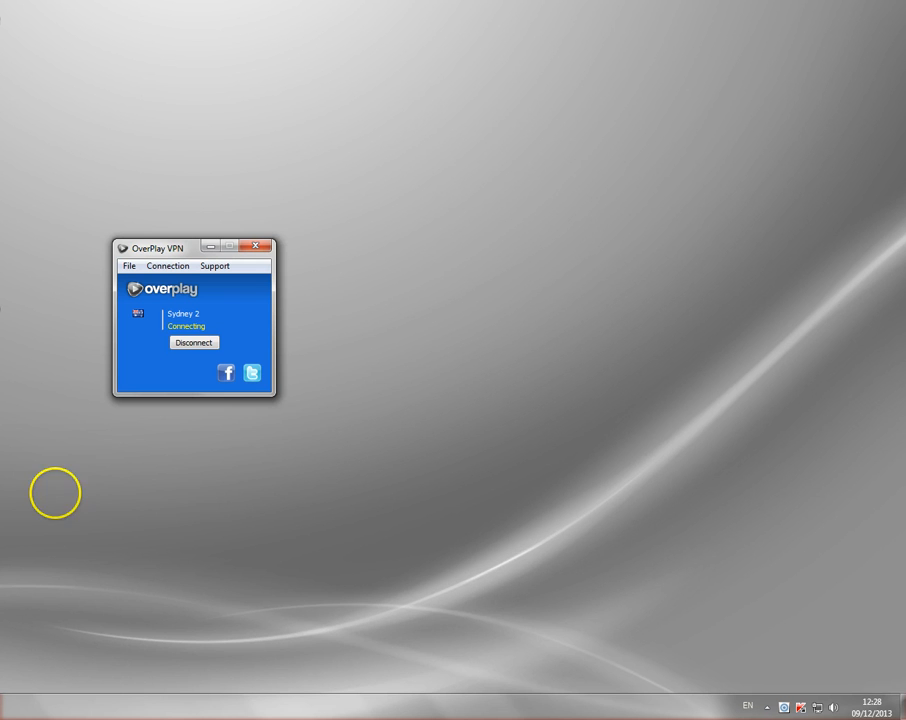
mouse_move(338, 301)
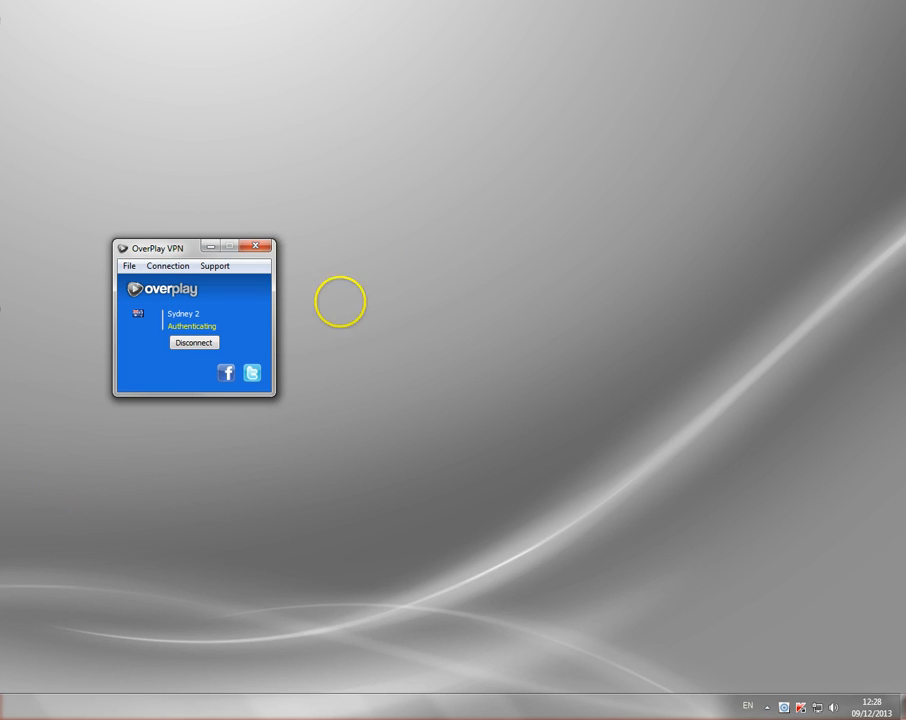
mouse_move(338, 301)
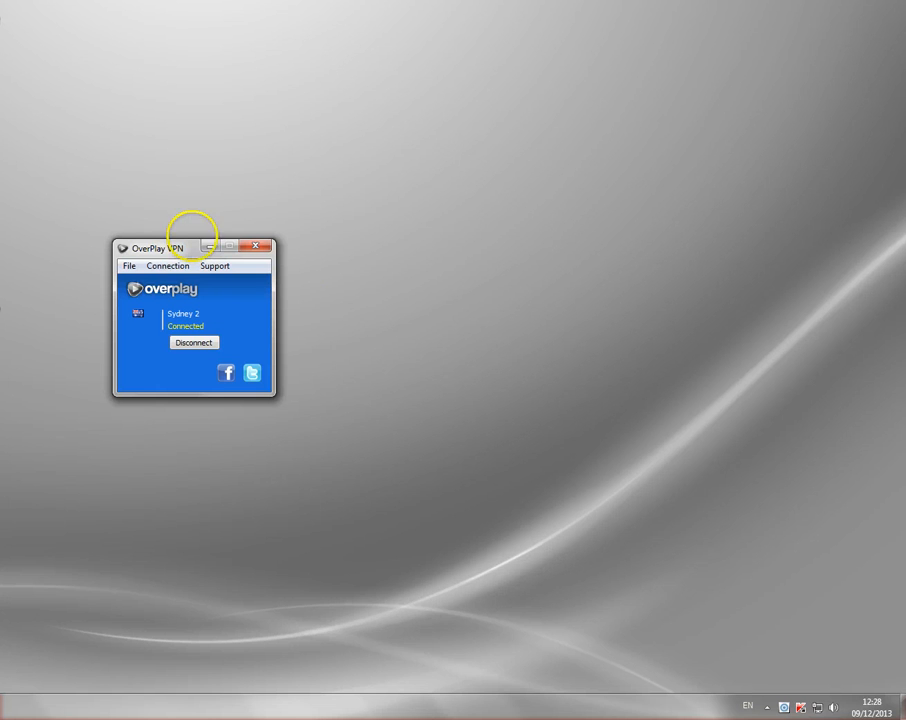
click(207, 247)
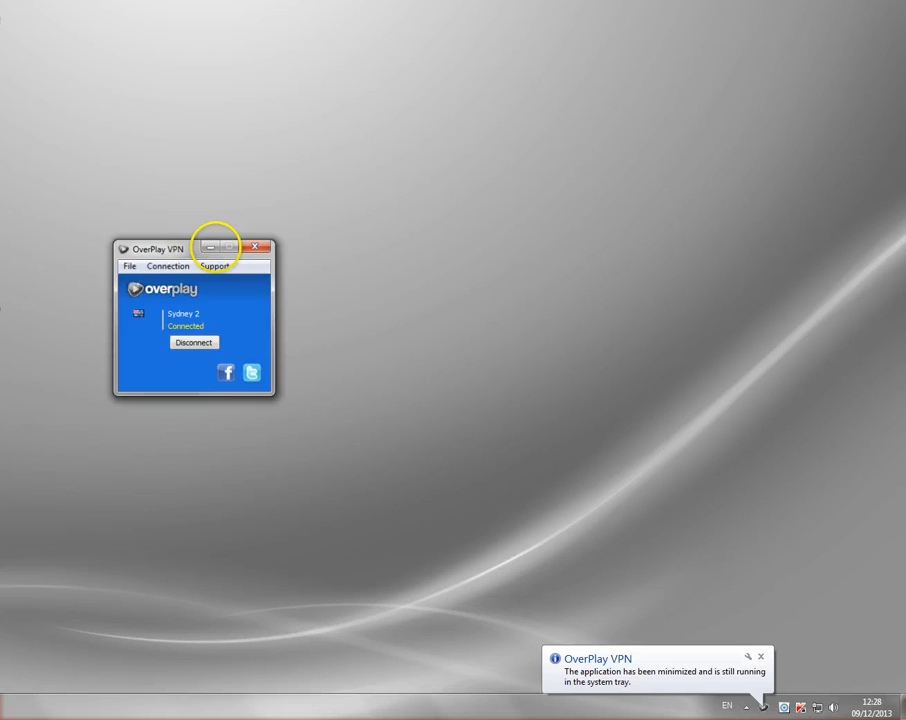
click(208, 247)
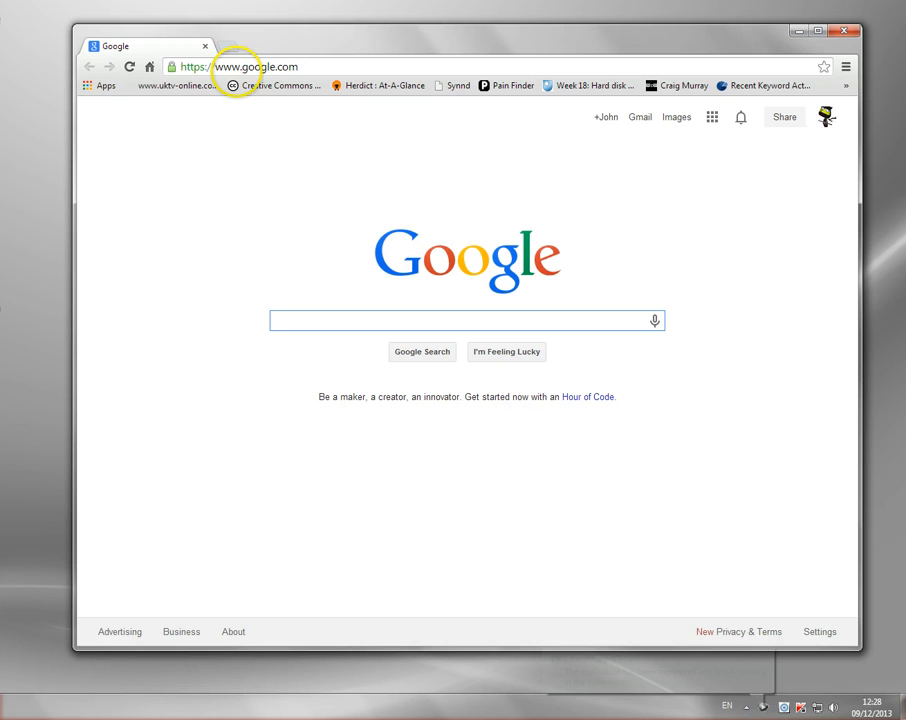
Step: Load abc.net.au/iview and play The IT Crowd Sneak Peek trailer
click(240, 66)
text(www.abc.net.au/iview/)
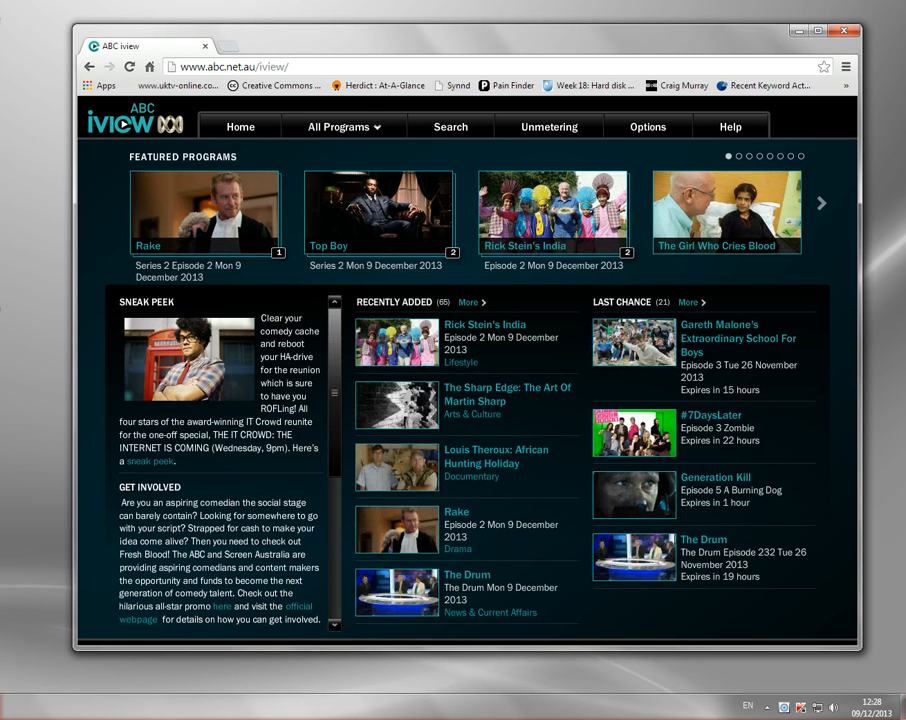
mouse_move(197, 360)
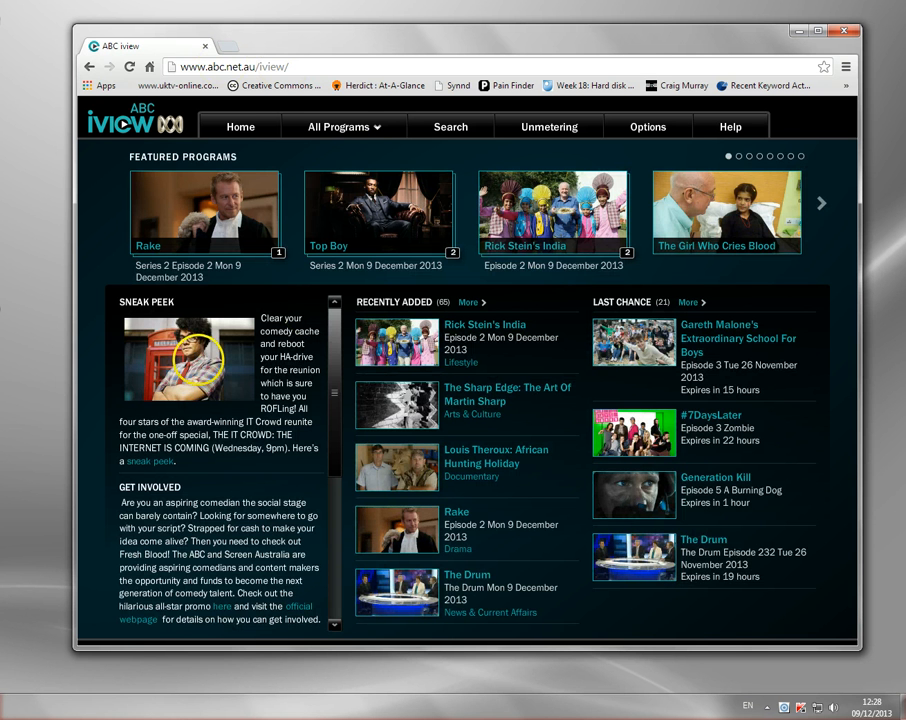
click(149, 461)
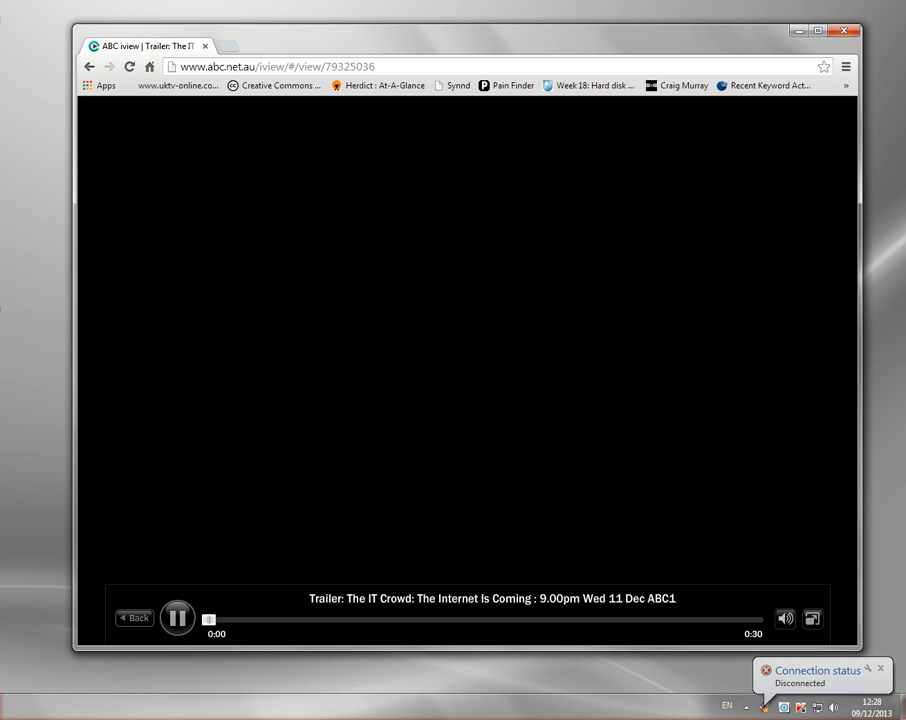
click(177, 617)
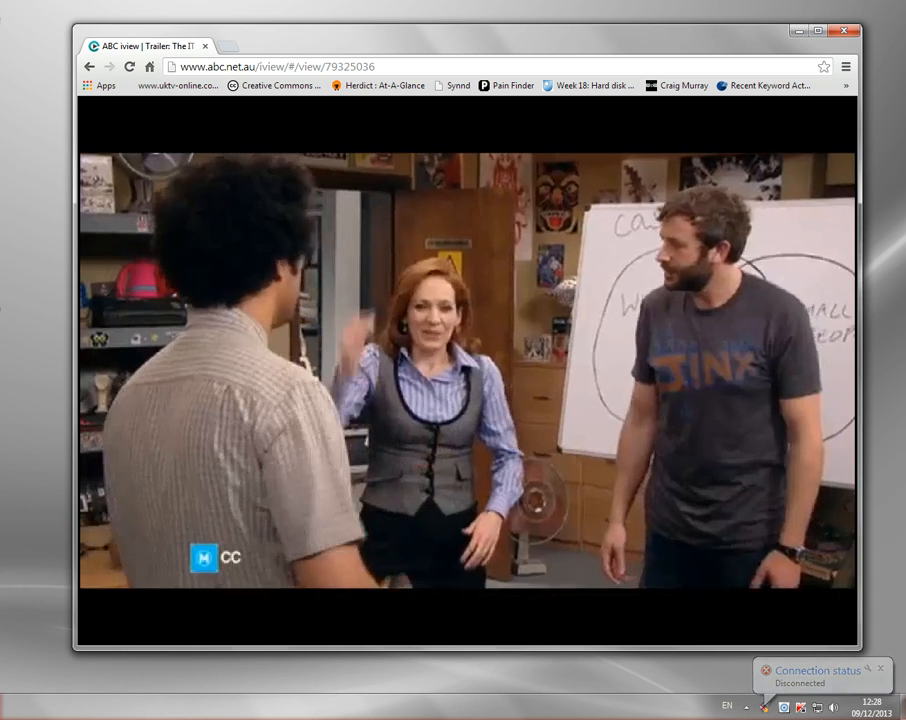